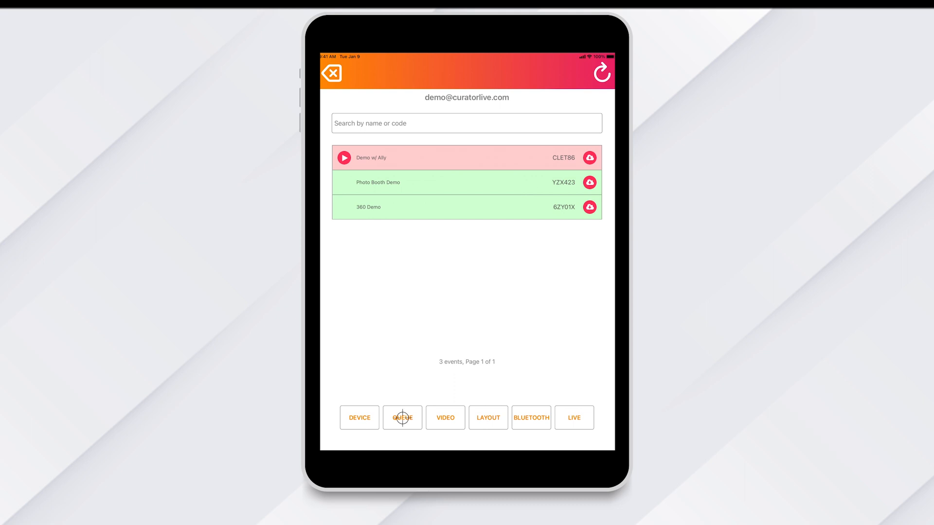
# Review the device's photo queue, then return to the event list
pyautogui.click(403, 417)
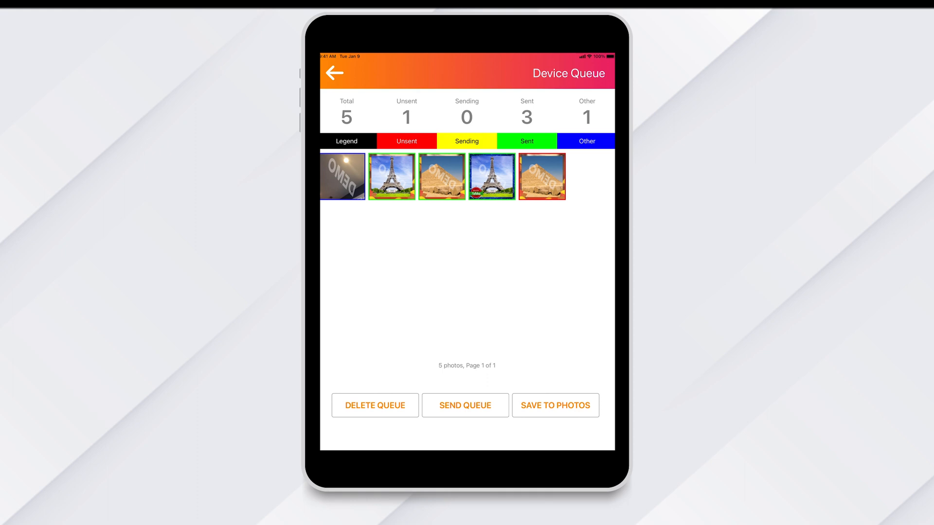
pyautogui.click(334, 73)
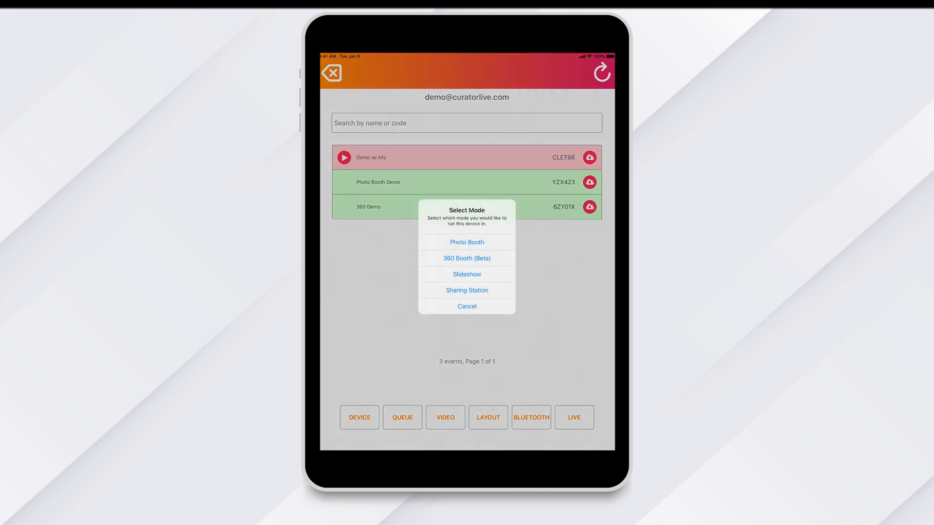
pyautogui.click(466, 243)
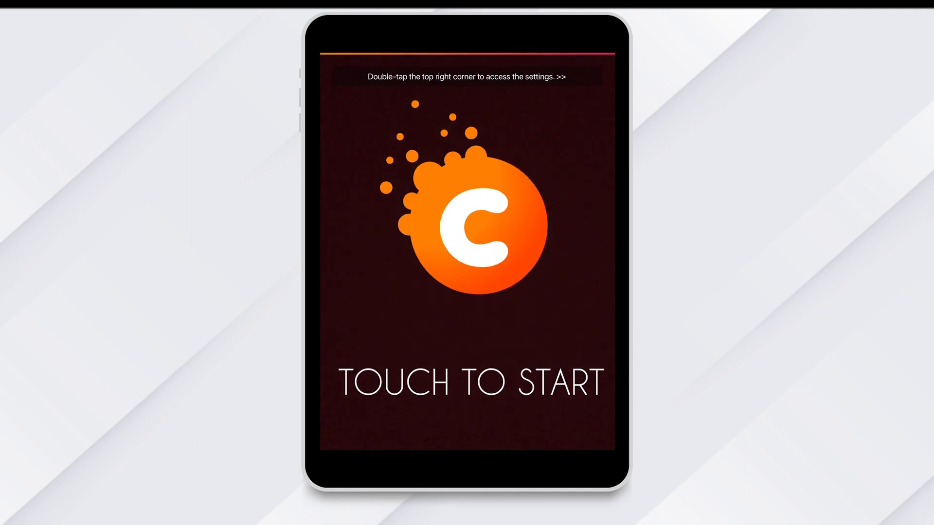
pyautogui.doubleClick(611, 56)
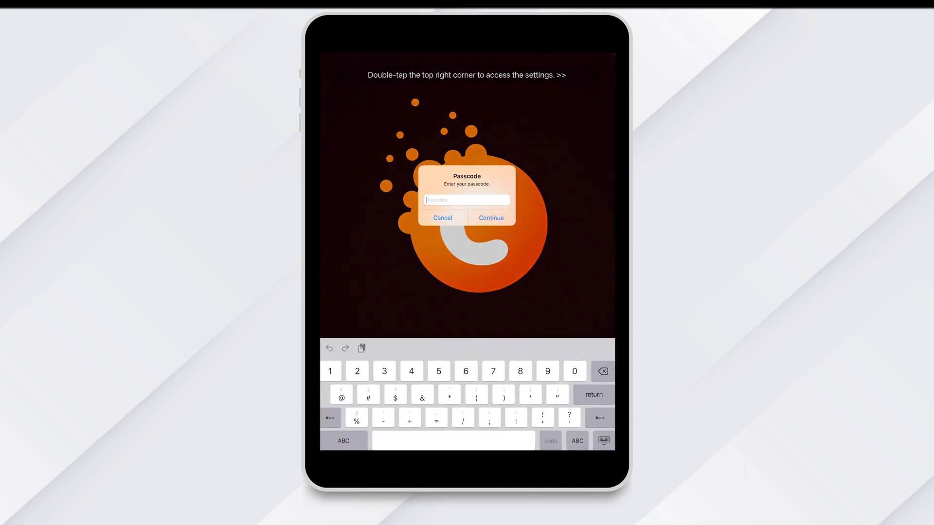
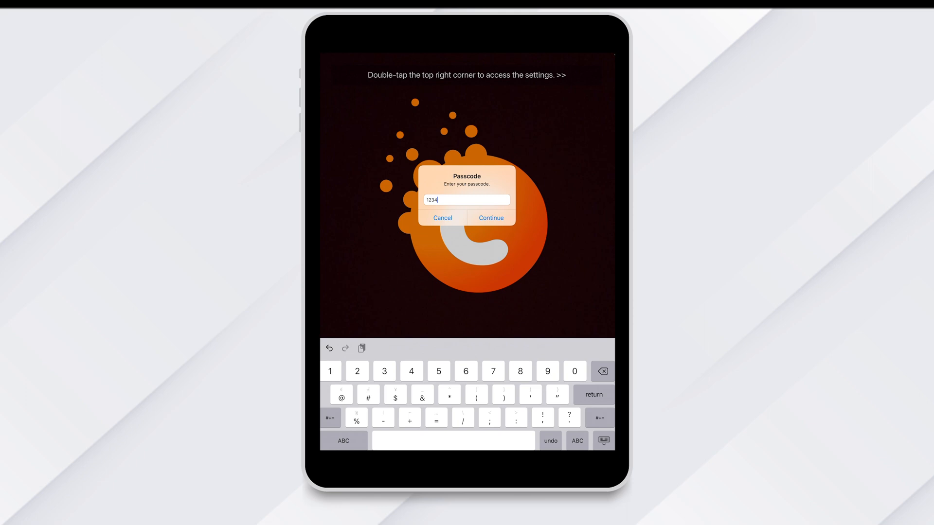
pyautogui.click(490, 217)
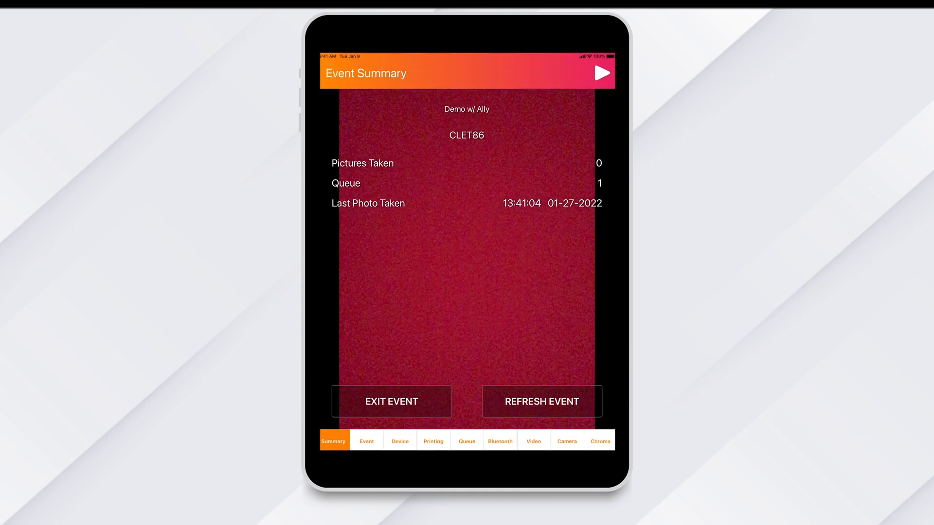
pyautogui.click(466, 442)
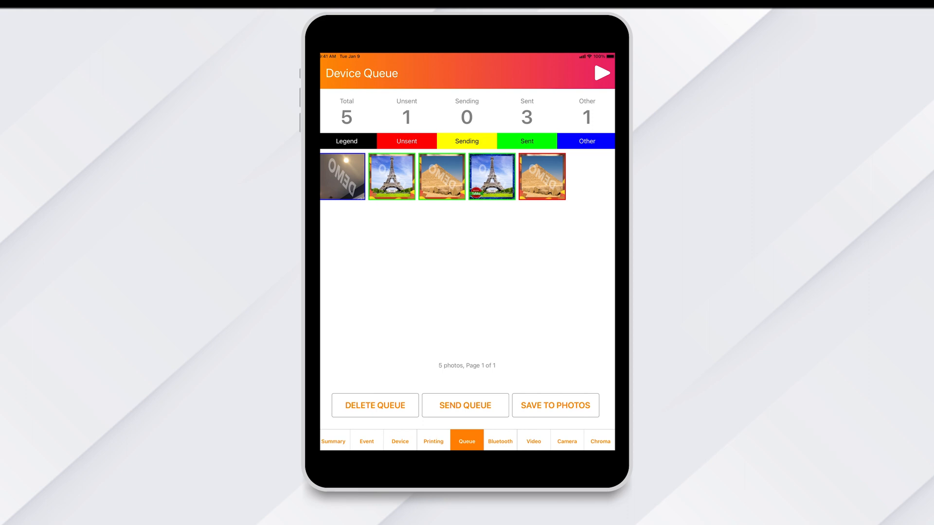
# Preview the ceiling photo from the queue and return to the queue list
pyautogui.click(343, 176)
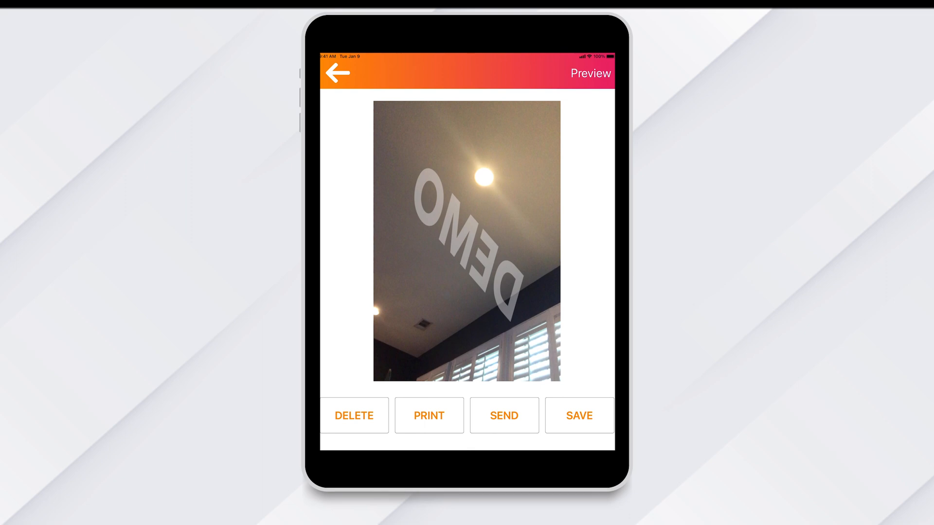
pyautogui.click(337, 75)
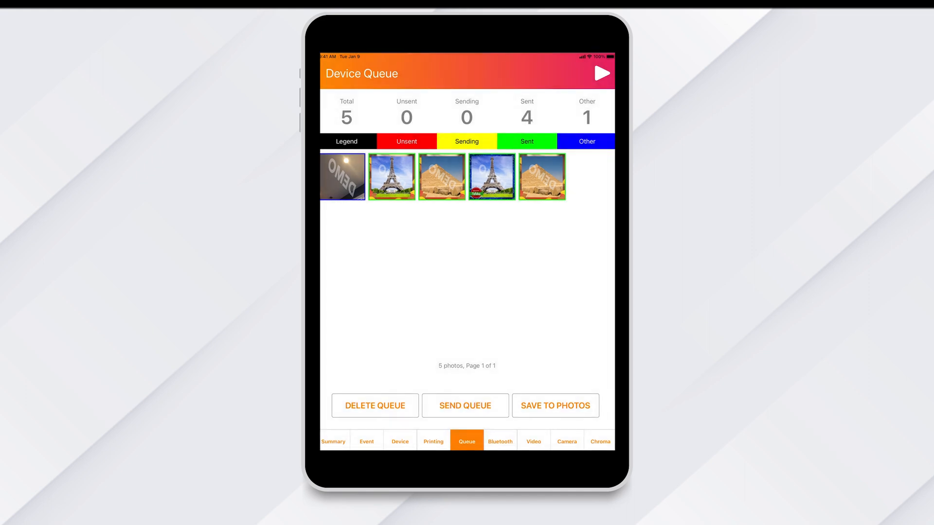
# Save all queued photos to the device photo album, then request deleting the whole queue
pyautogui.click(554, 405)
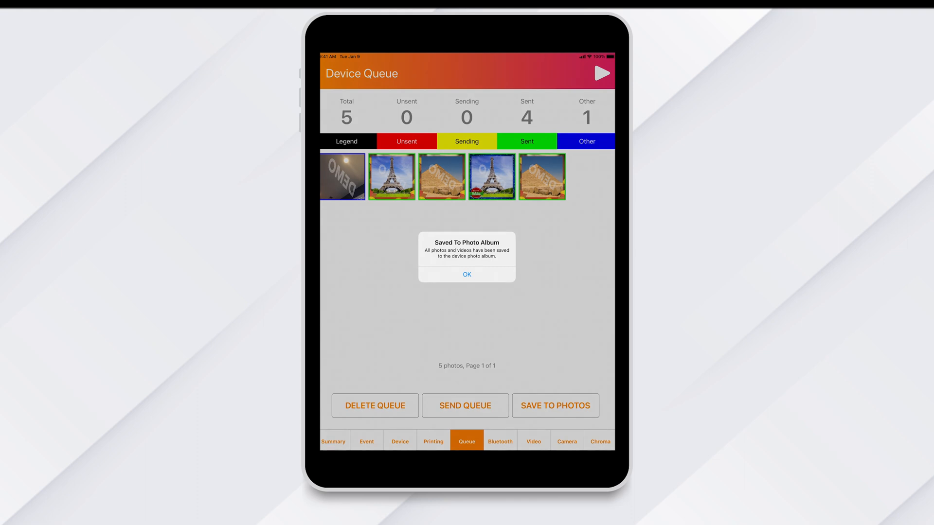
pyautogui.click(466, 275)
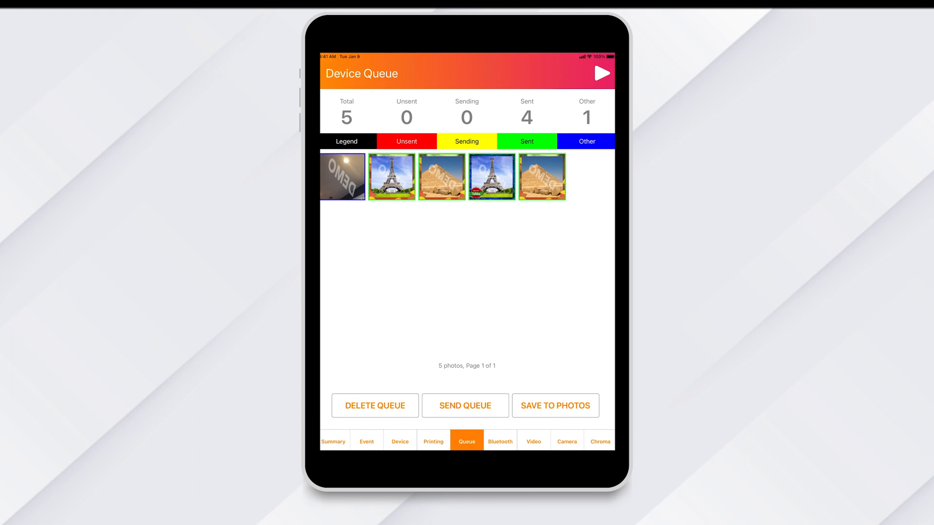
pyautogui.click(375, 406)
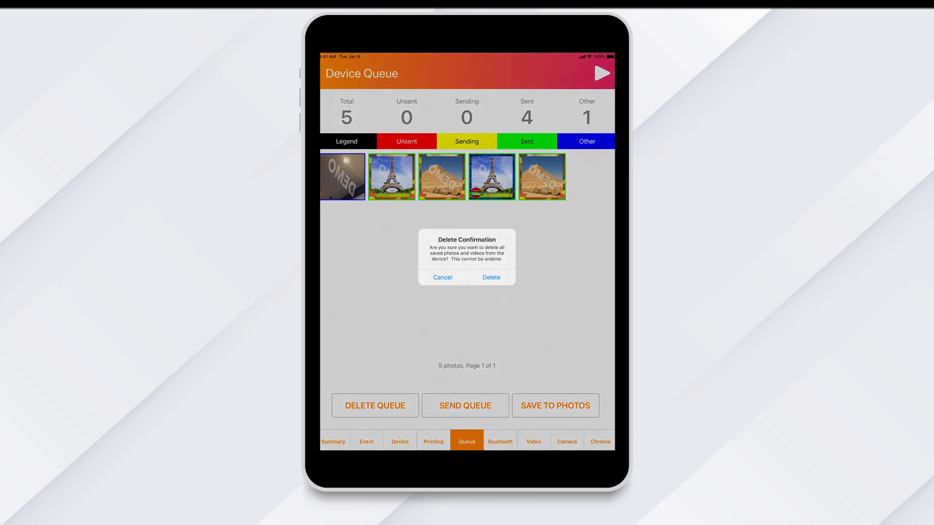
# Confirm the deletion so the device queue is emptied to zero photos
pyautogui.click(442, 277)
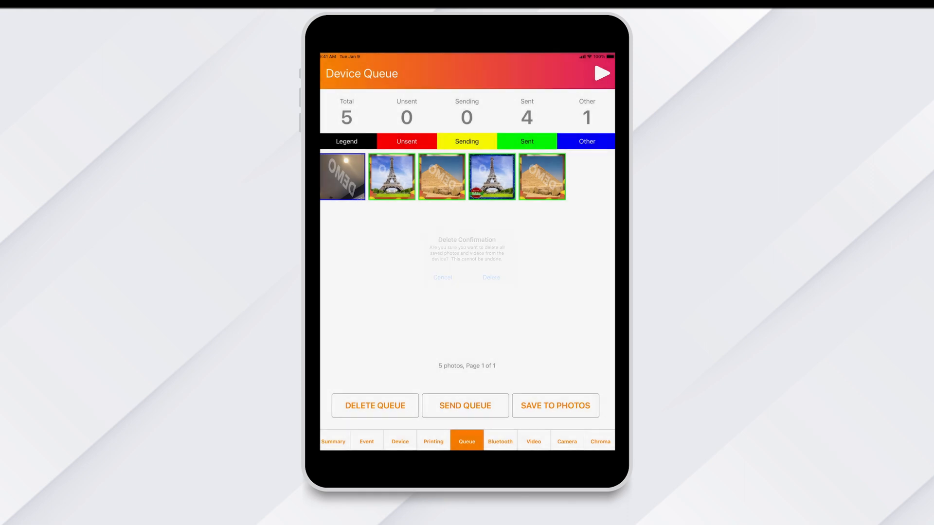
pyautogui.click(490, 277)
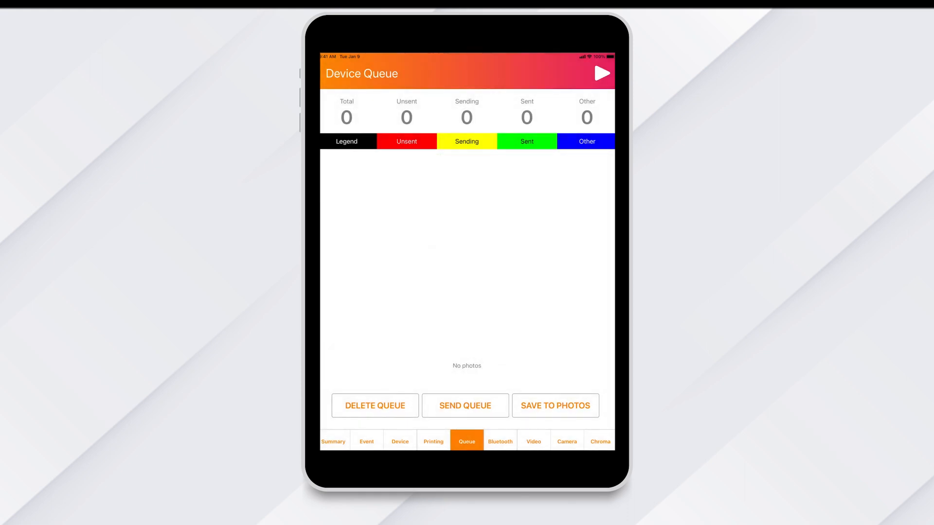